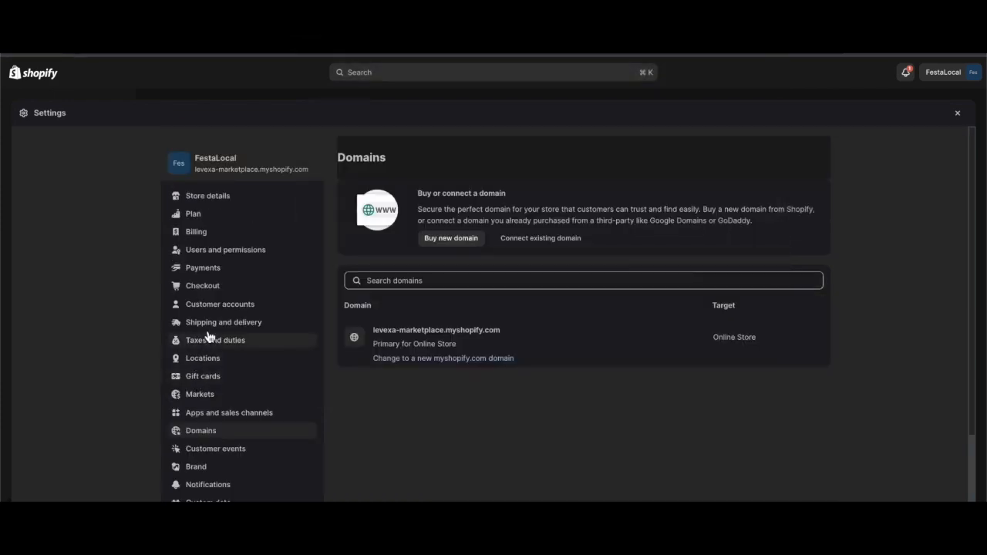
pyautogui.moveTo(345, 219)
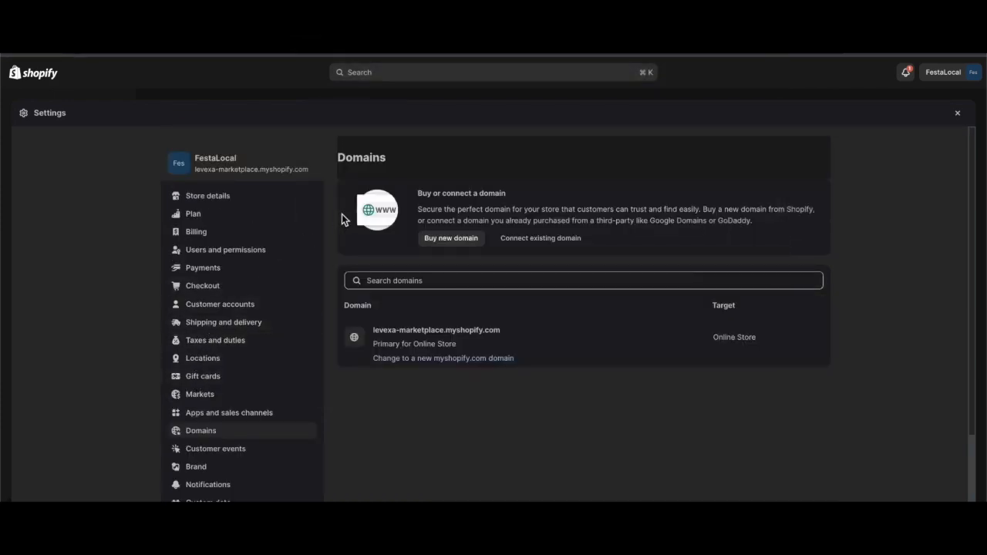
pyautogui.moveTo(486, 273)
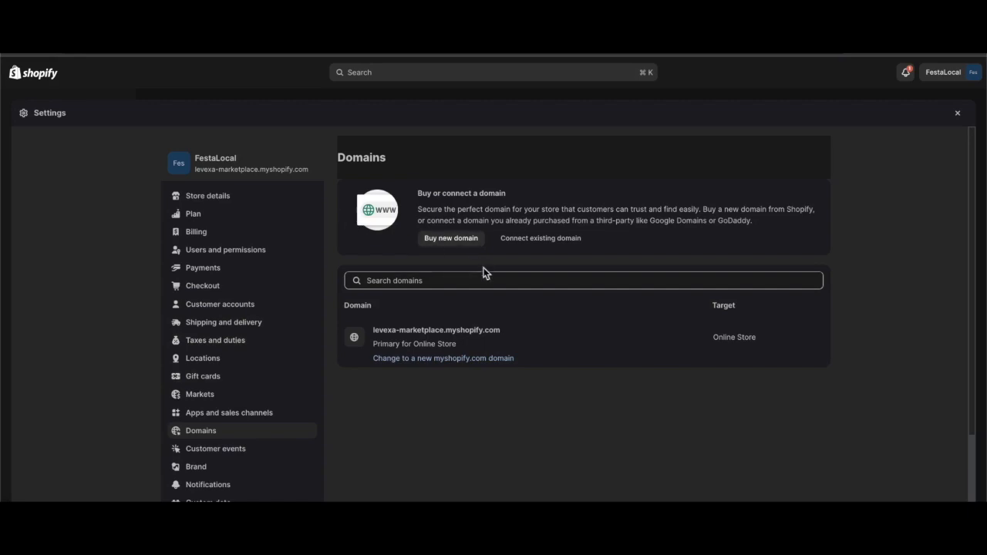
pyautogui.moveTo(524, 247)
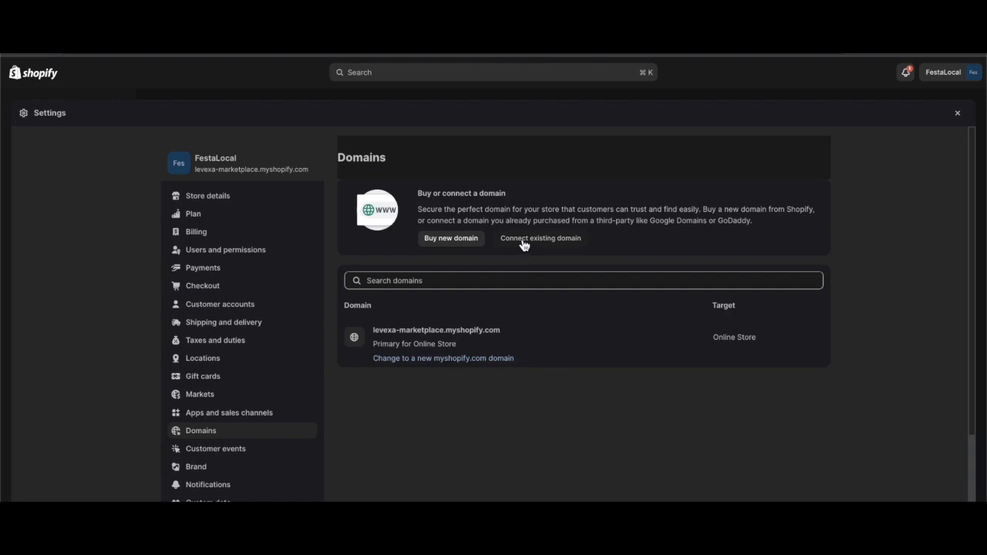
# - Open Shopify's 'Connect existing domain' form from the Domains settings
pyautogui.click(540, 238)
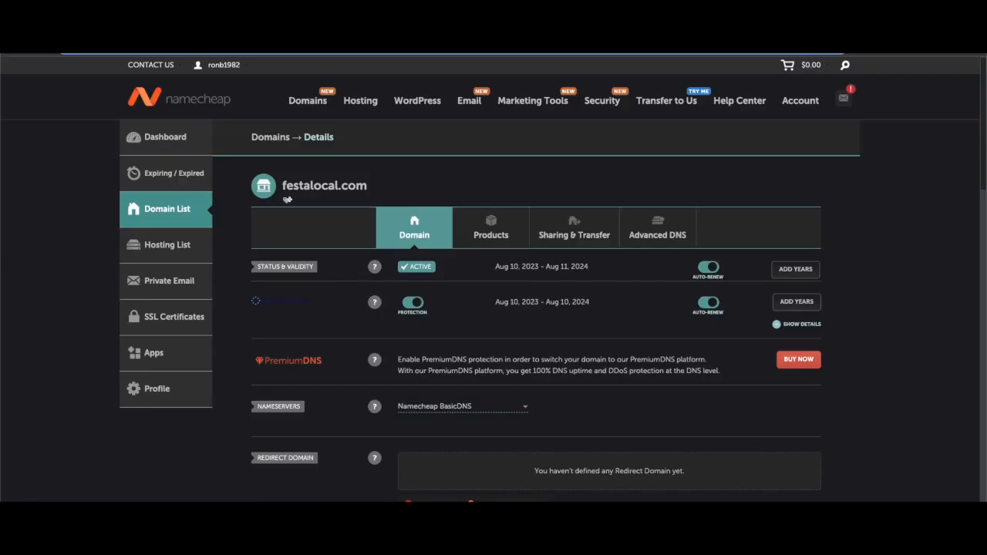
pyautogui.moveTo(374, 266)
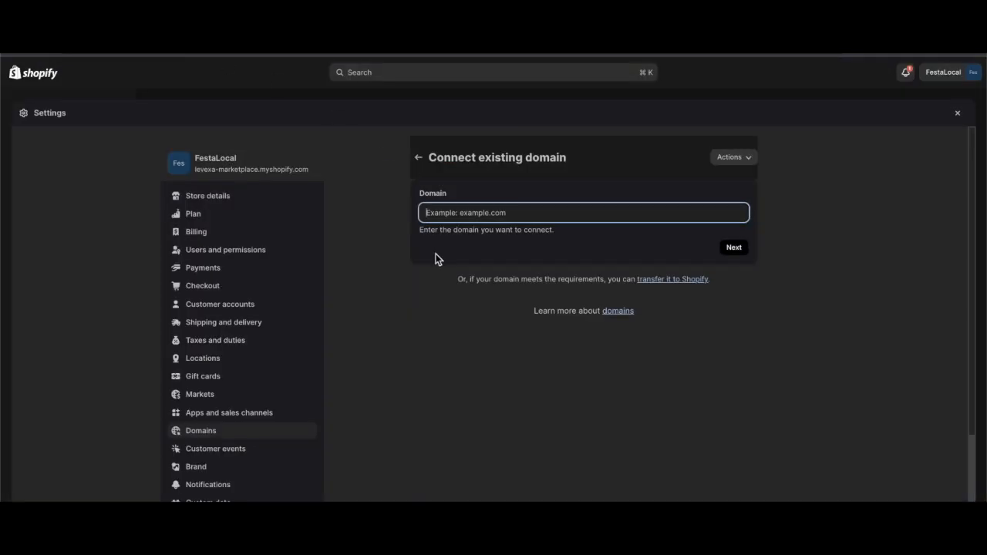
pyautogui.moveTo(122, 149)
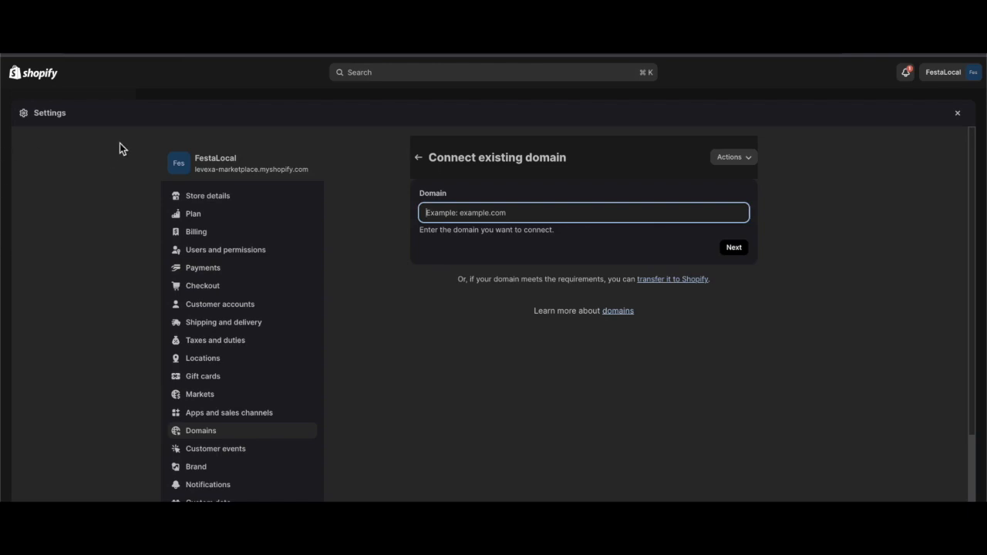
# - Enter festalocal.com as the domain to connect and submit it
pyautogui.write('festalocal.com')
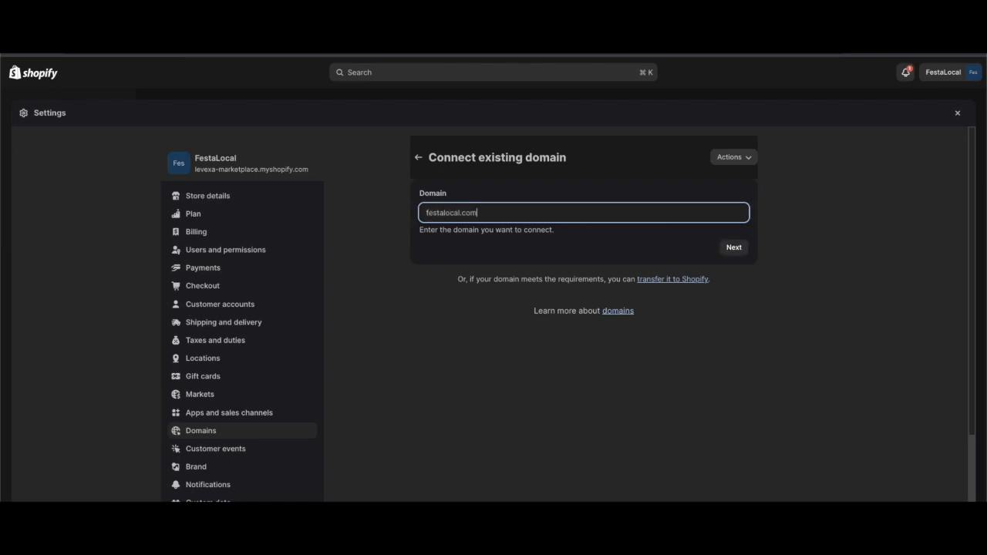
pyautogui.moveTo(293, 248)
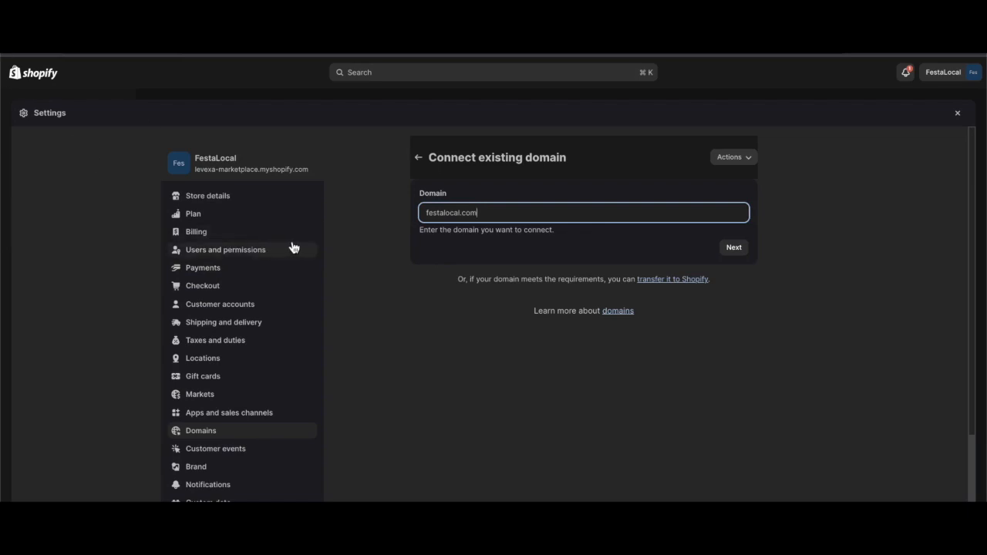
pyautogui.moveTo(557, 237)
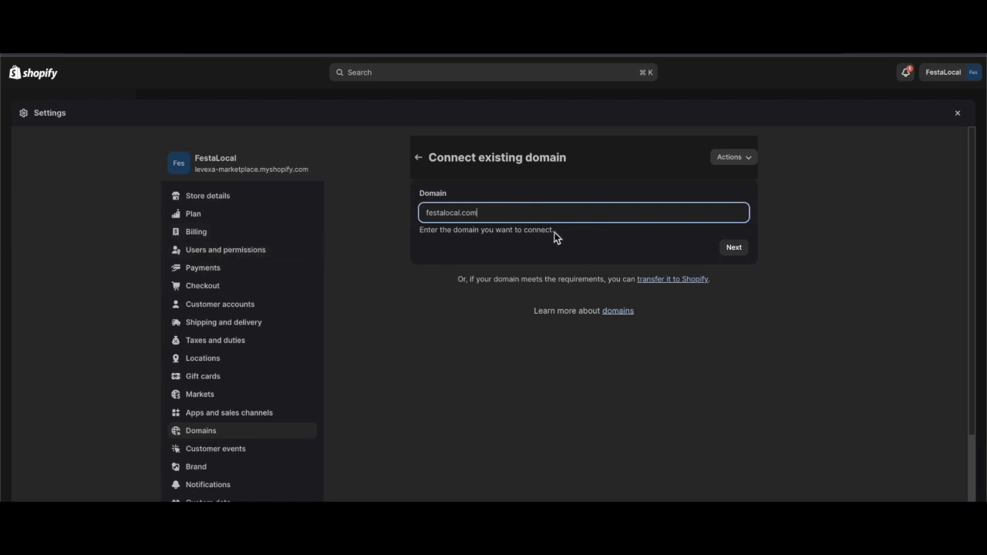
pyautogui.click(732, 247)
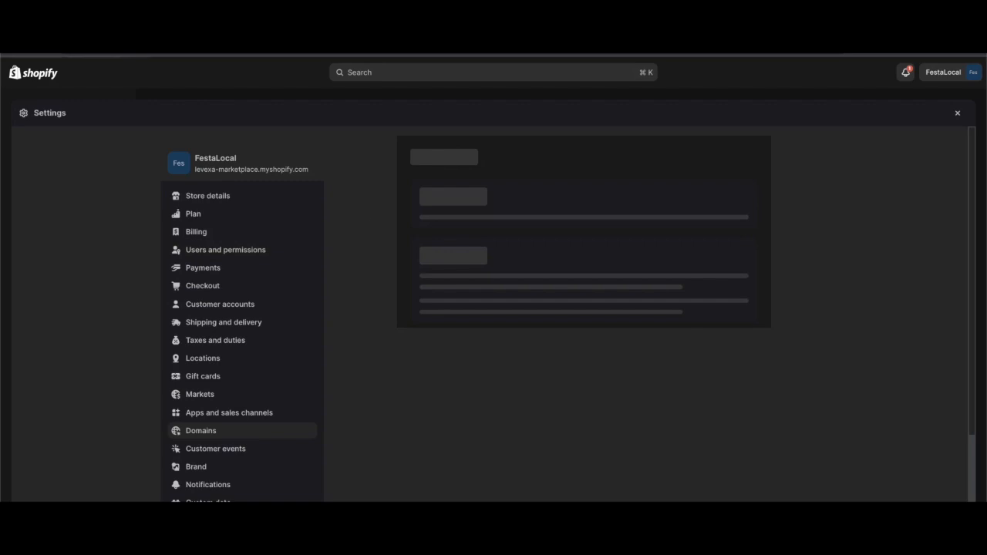
pyautogui.moveTo(304, 218)
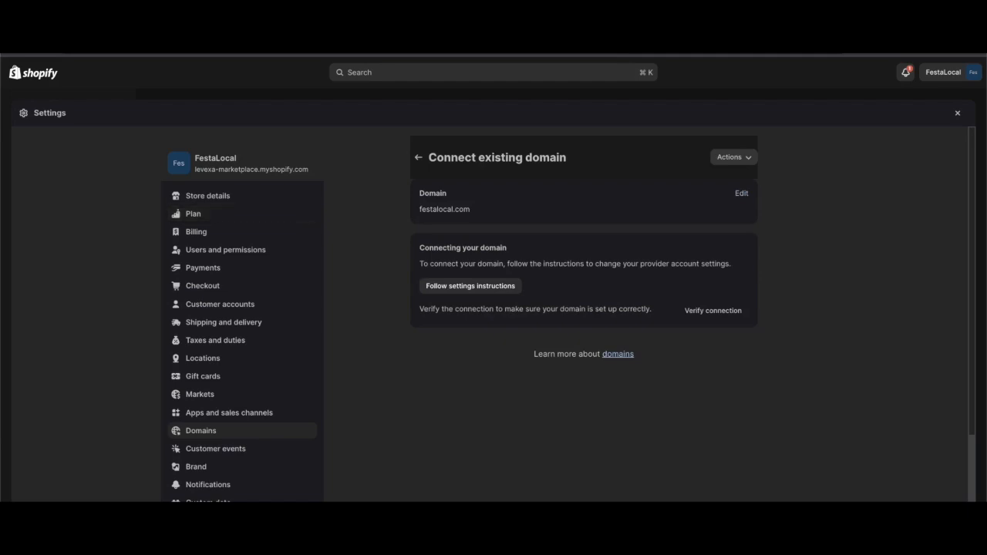
pyautogui.moveTo(77, 60)
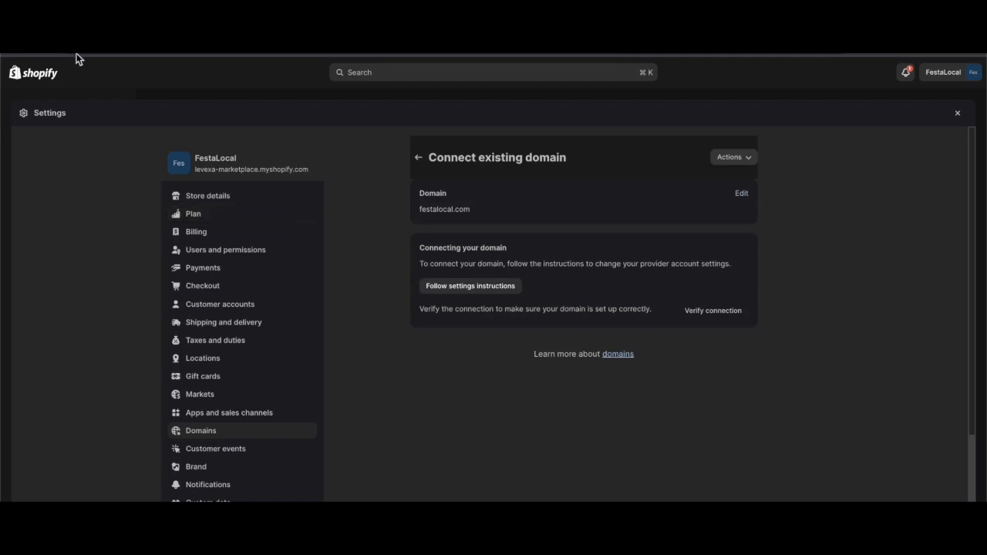
pyautogui.moveTo(369, 261)
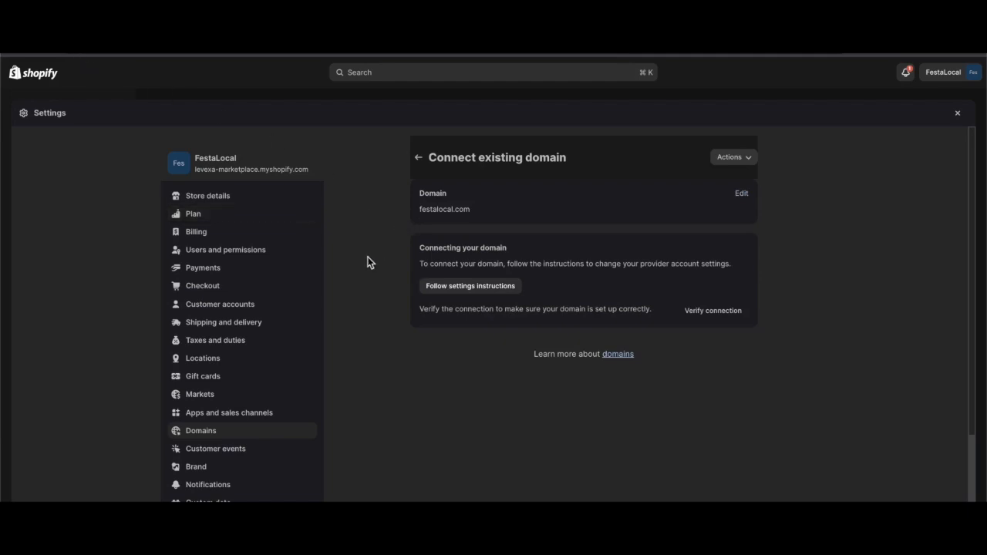
pyautogui.moveTo(447, 297)
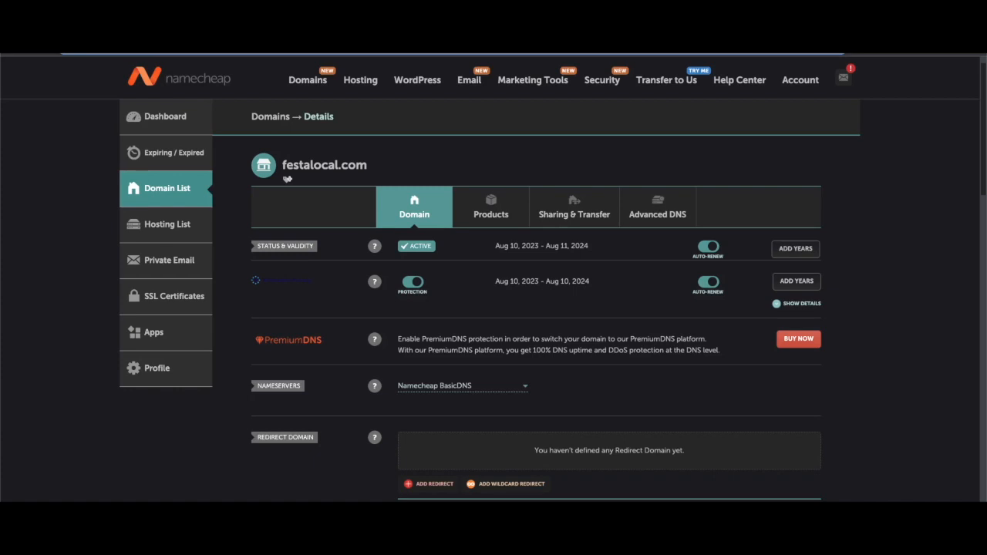
pyautogui.moveTo(248, 232)
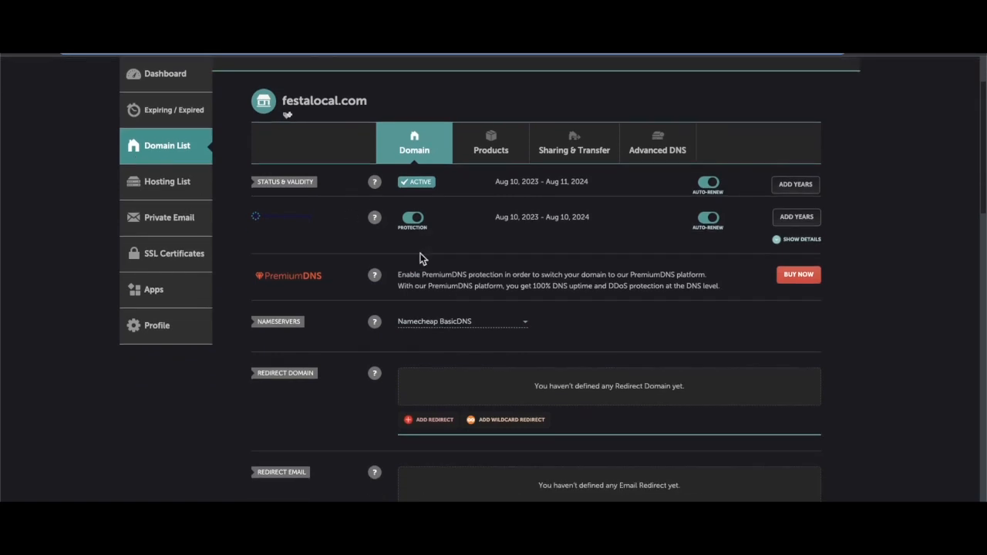
pyautogui.moveTo(281, 341)
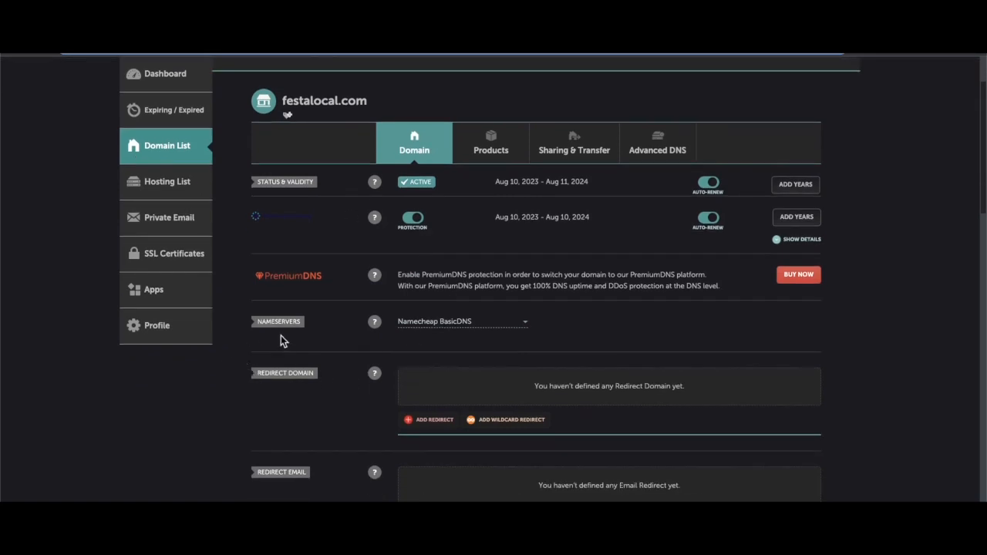
pyautogui.moveTo(292, 330)
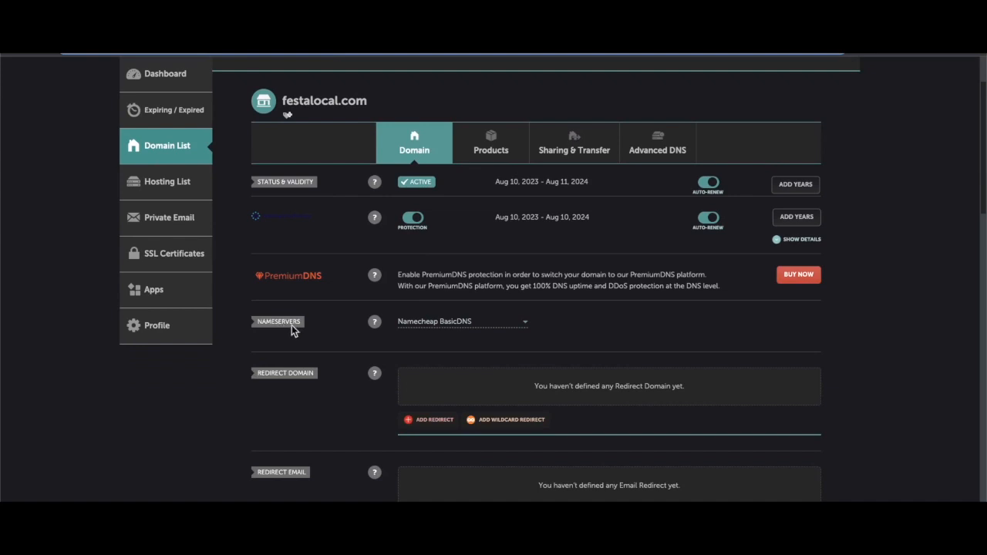
pyautogui.moveTo(385, 332)
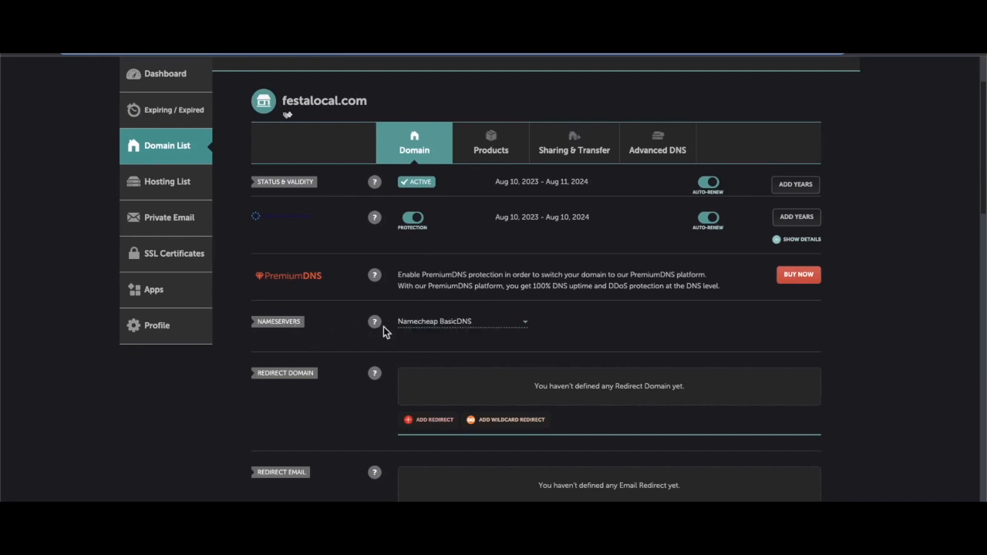
pyautogui.moveTo(374, 343)
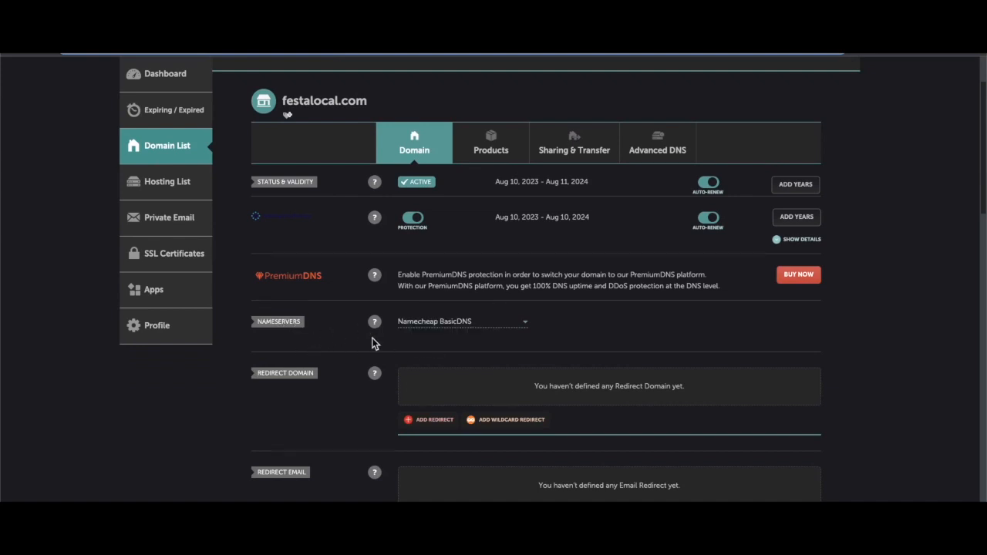
pyautogui.scroll(3)
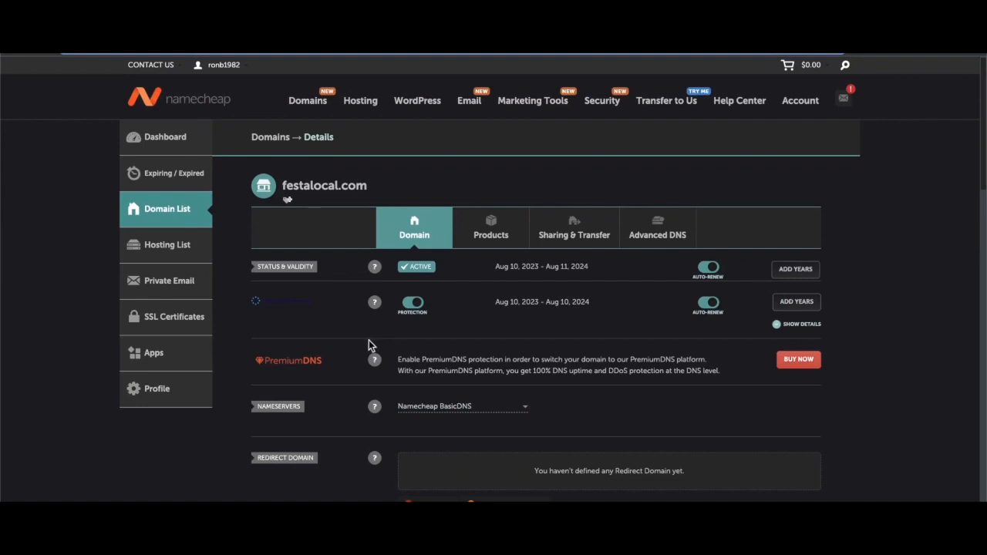
pyautogui.click(151, 65)
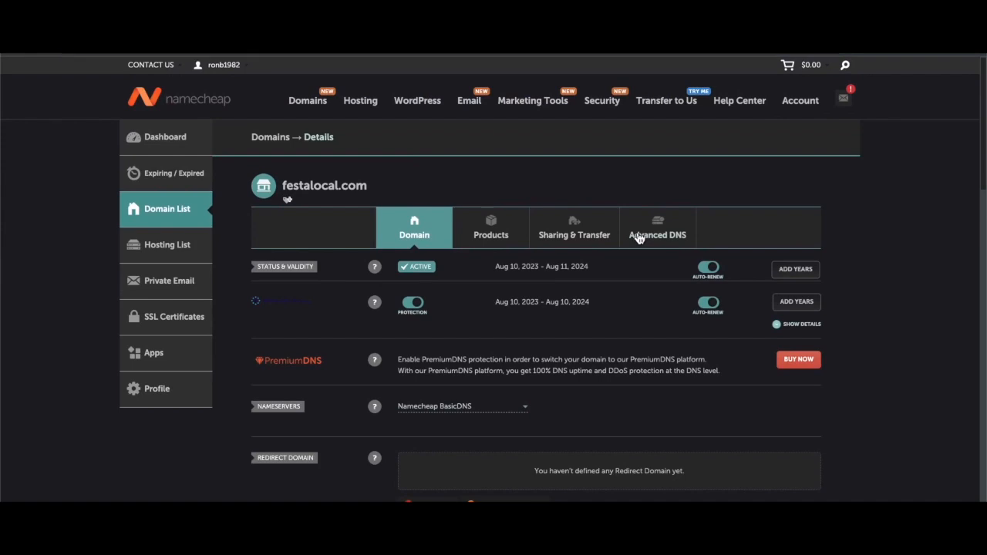
# - Apply and save Namecheap's Shopify DNS template for festalocal.com, accepting the warning
pyautogui.click(657, 227)
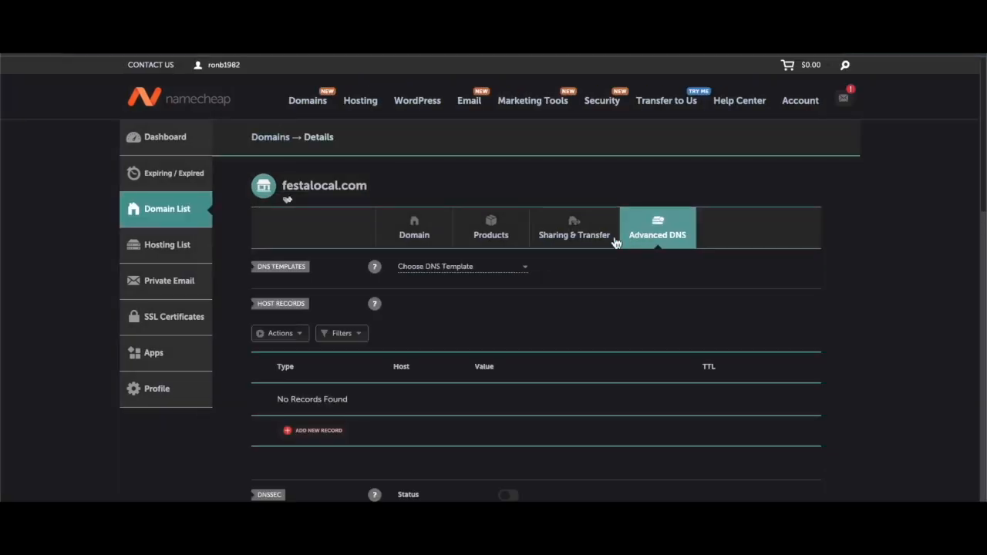
pyautogui.moveTo(433, 276)
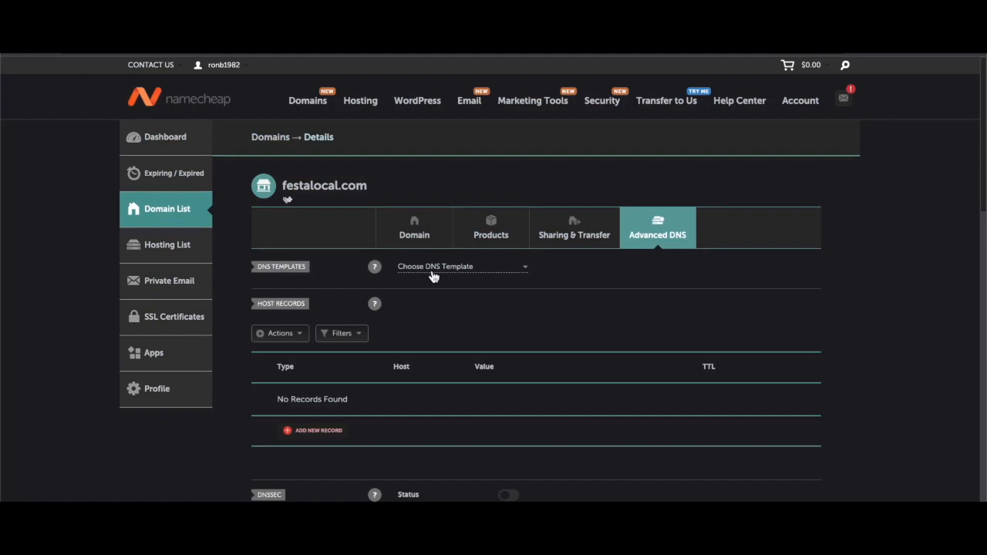
pyautogui.moveTo(420, 276)
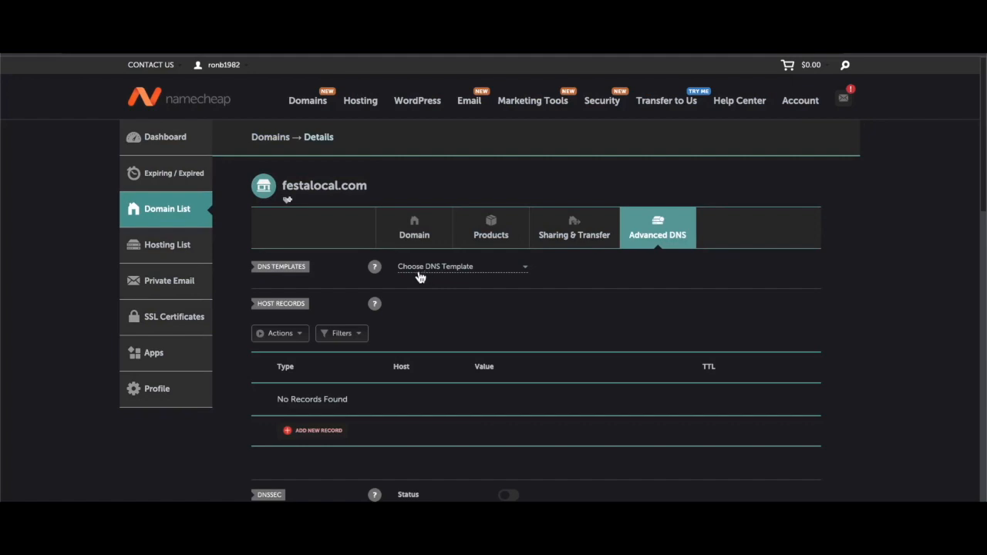
pyautogui.click(462, 266)
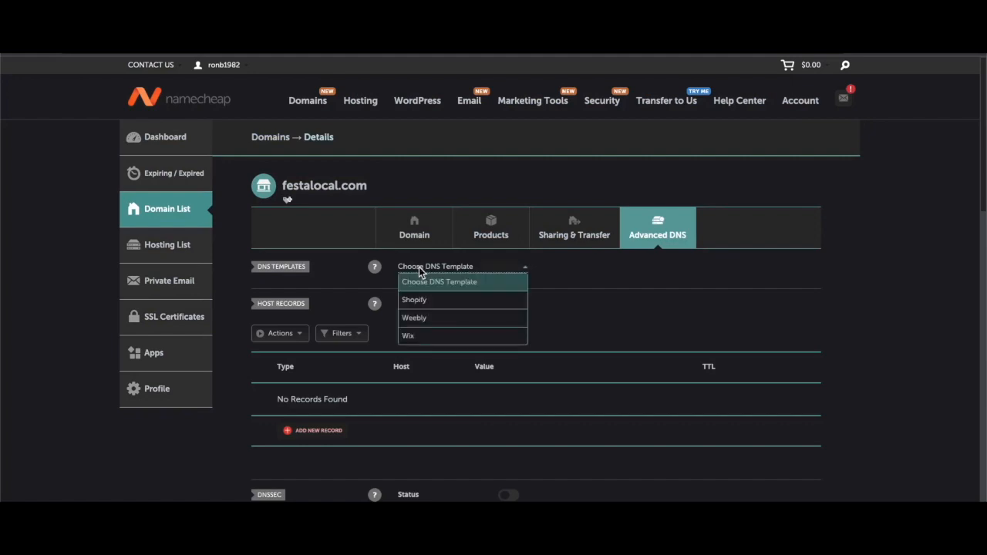
pyautogui.moveTo(422, 284)
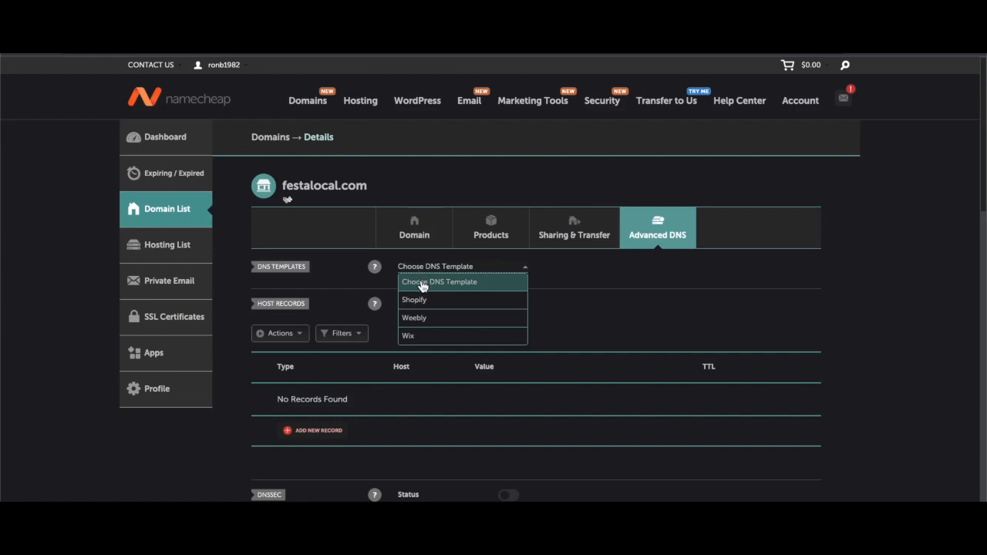
pyautogui.moveTo(422, 302)
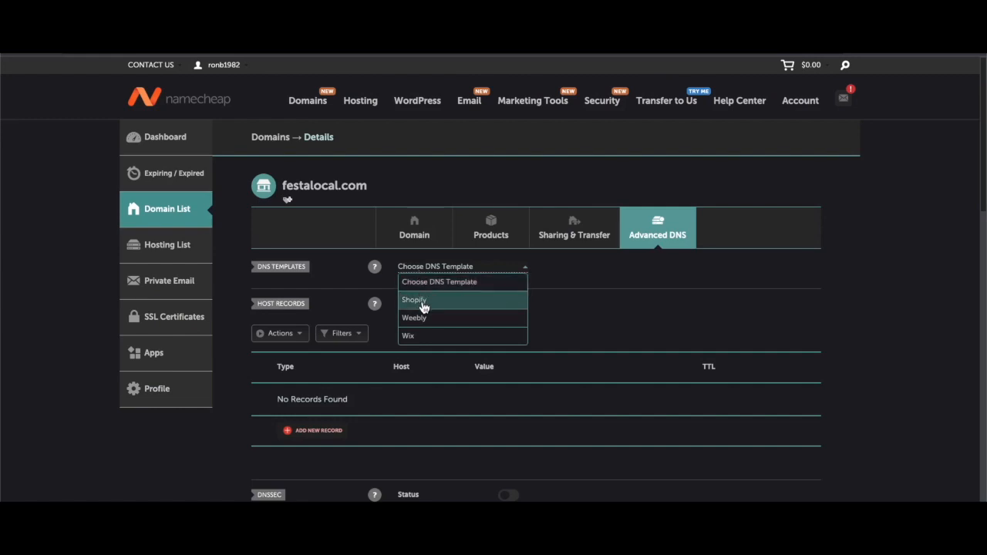
pyautogui.click(414, 299)
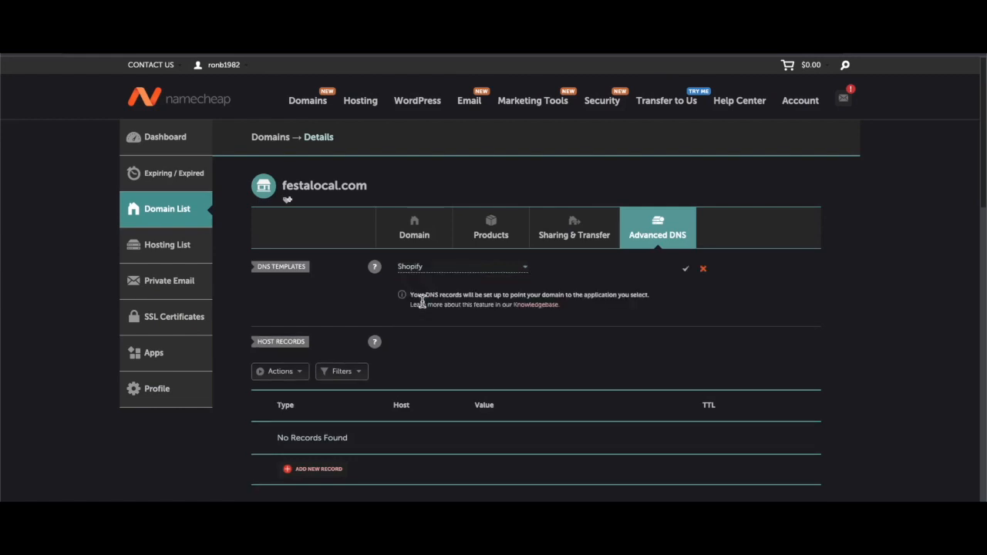
pyautogui.moveTo(532, 293)
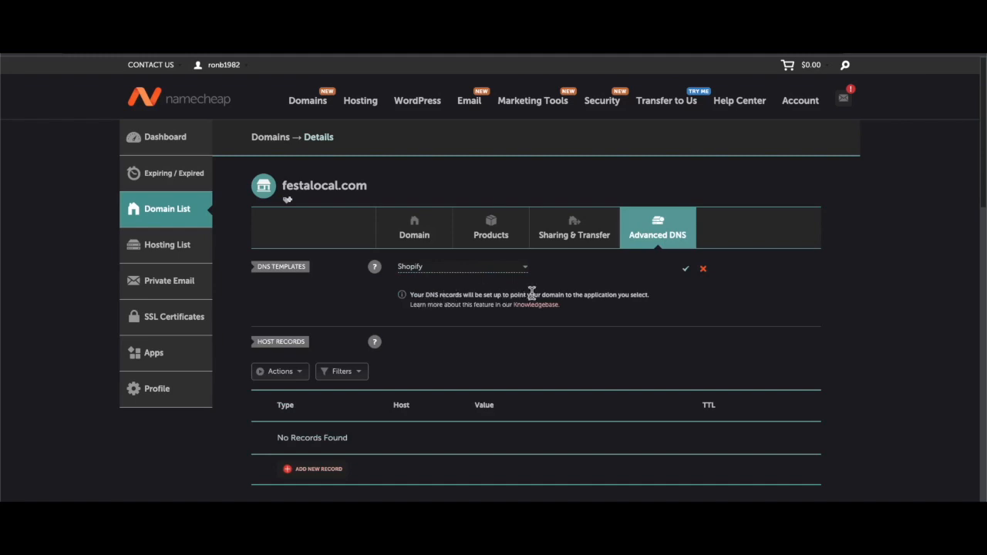
pyautogui.moveTo(685, 270)
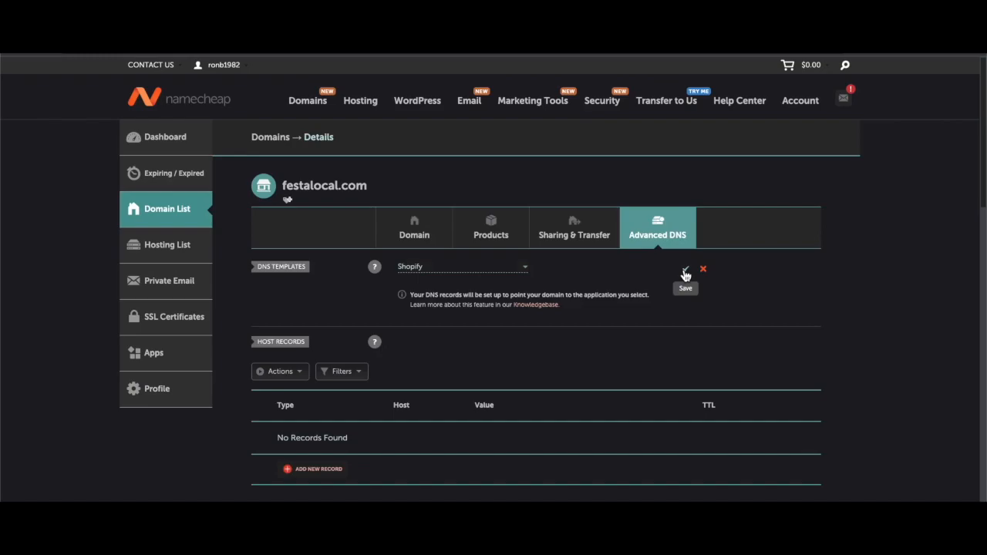
pyautogui.click(685, 270)
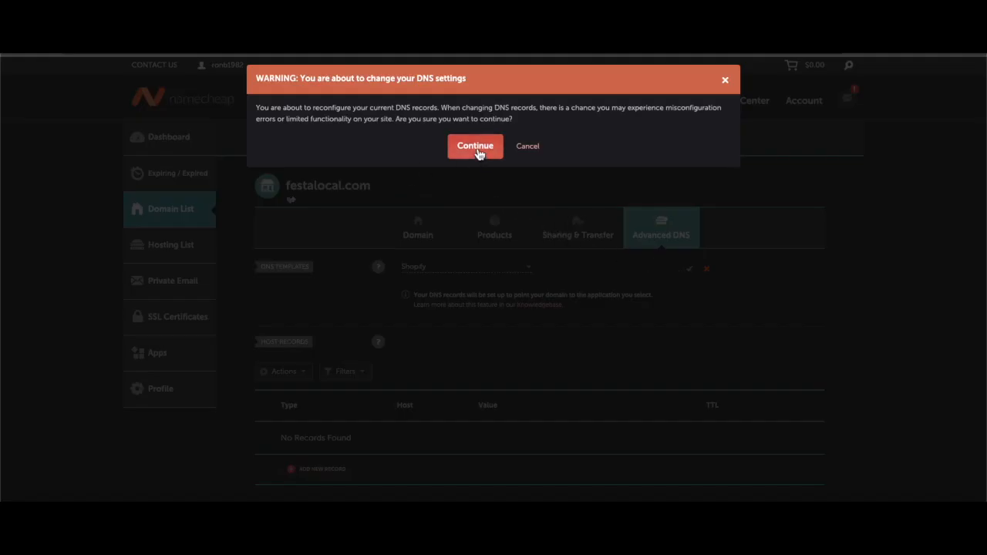
pyautogui.click(475, 146)
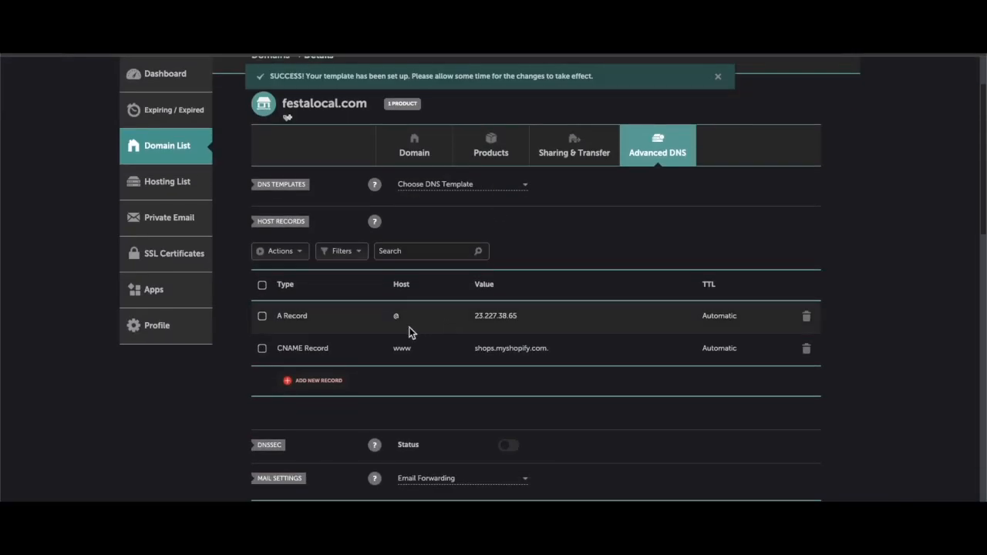
pyautogui.moveTo(356, 322)
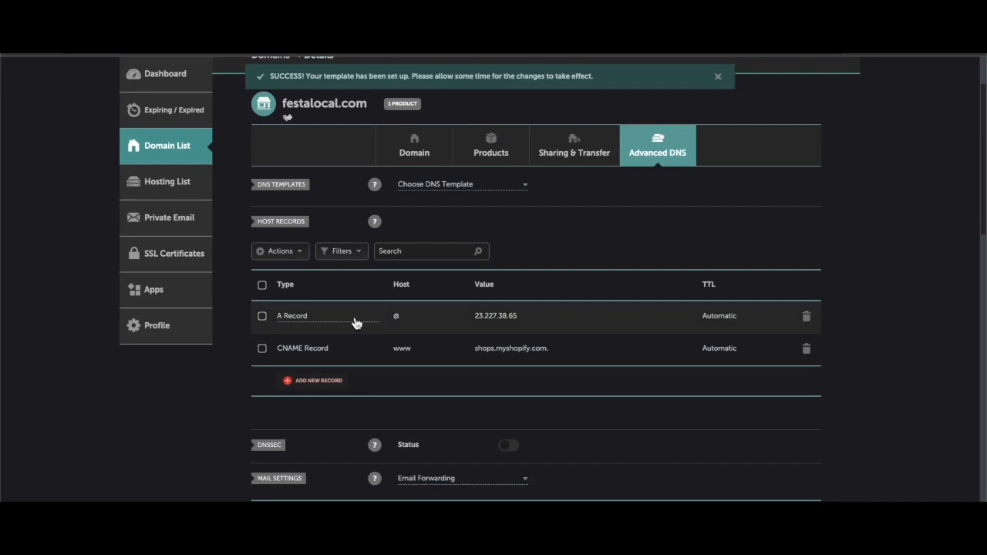
pyautogui.moveTo(372, 319)
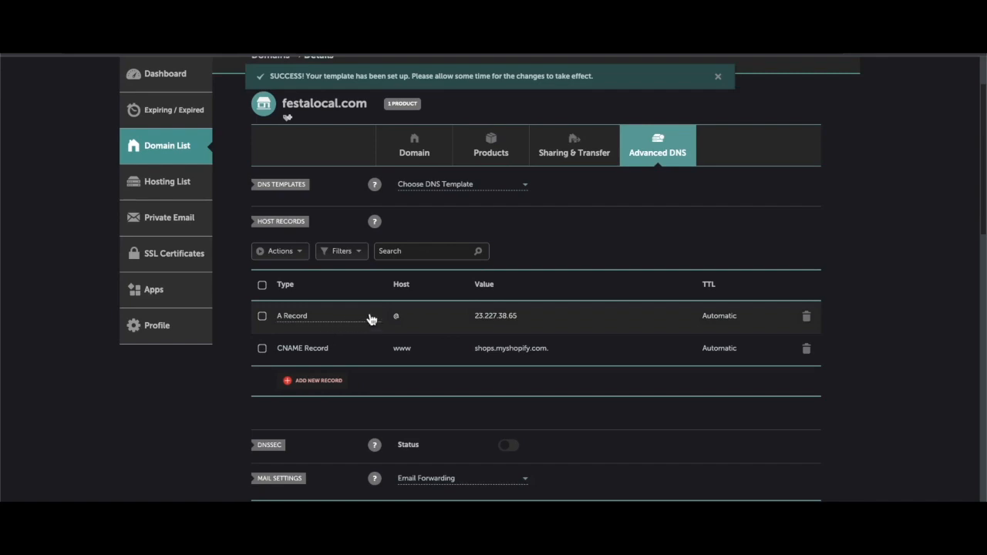
# - Review the new A record (23.227.38.65) and www CNAME (shops.myshopify.com)
pyautogui.click(718, 76)
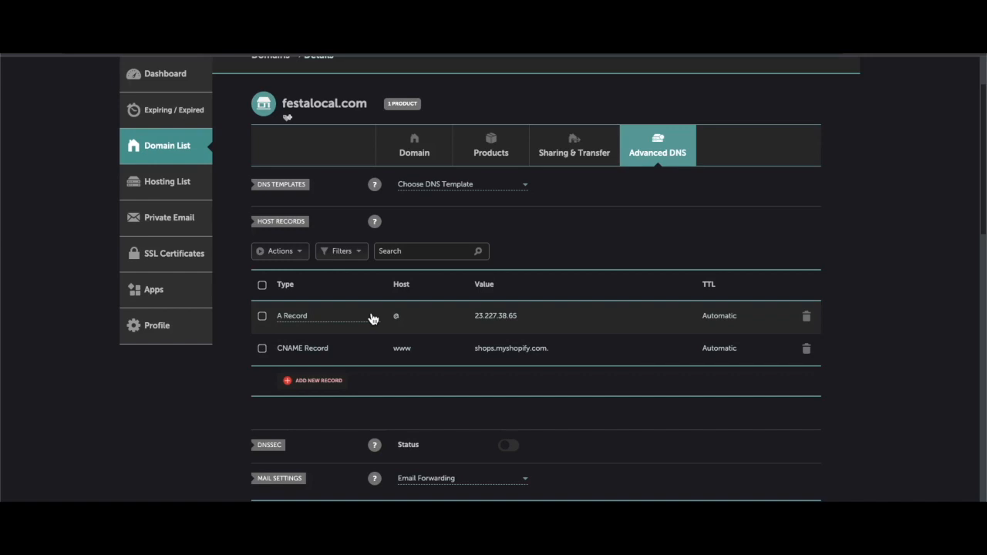
pyautogui.moveTo(390, 315)
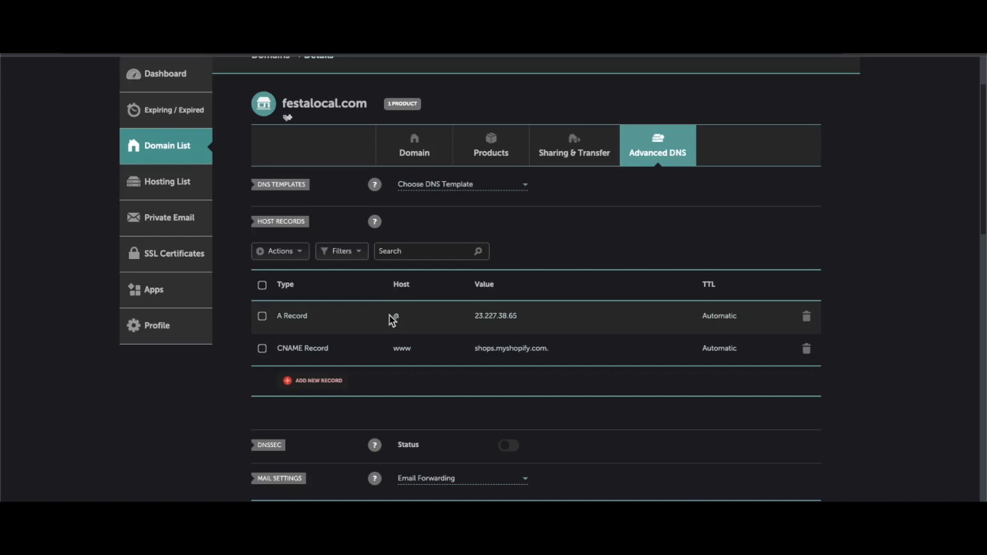
pyautogui.moveTo(389, 304)
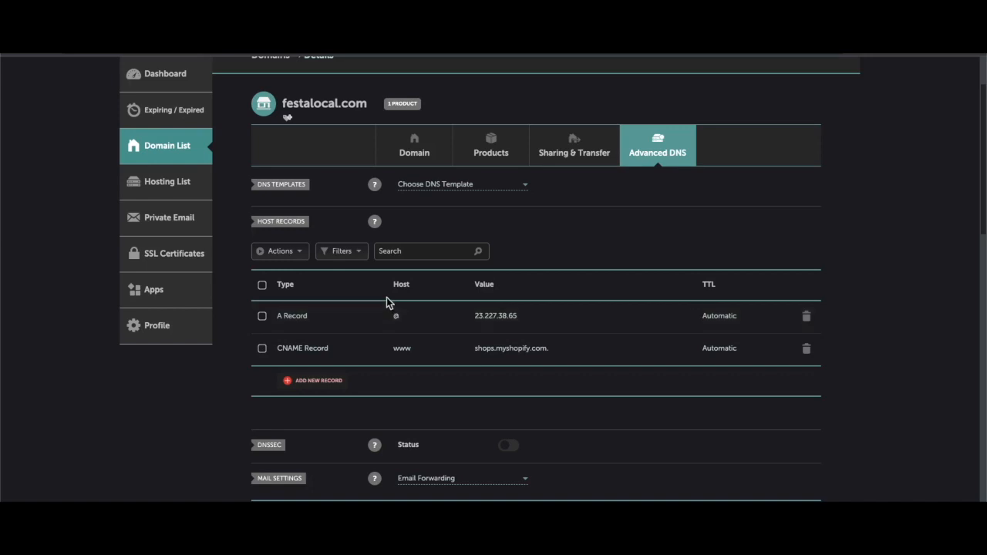
pyautogui.scroll(-3)
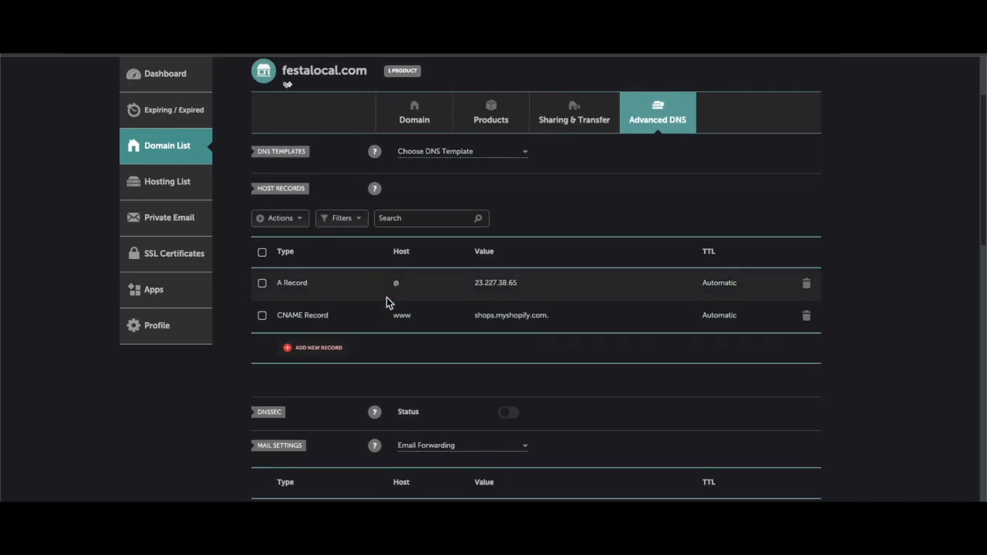
pyautogui.scroll(3)
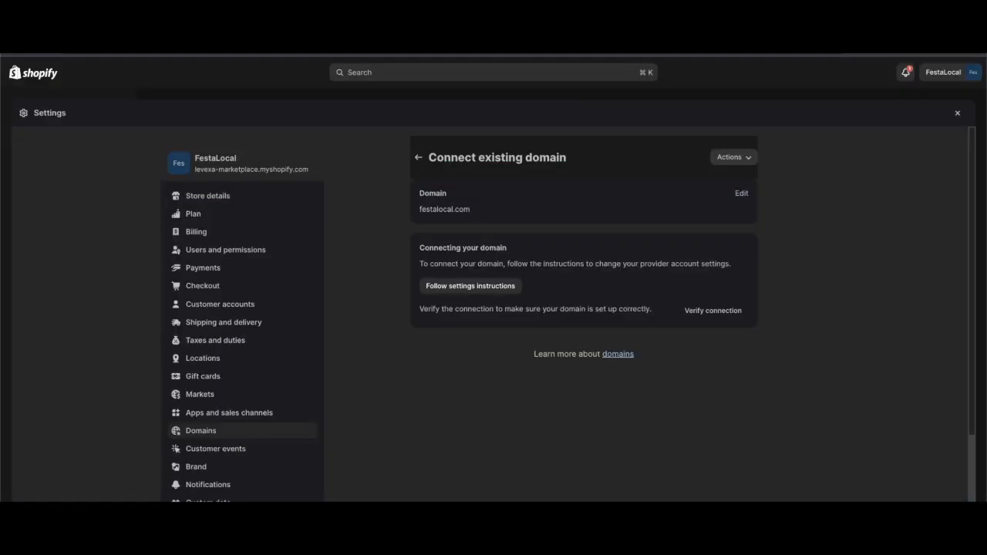
pyautogui.moveTo(451, 361)
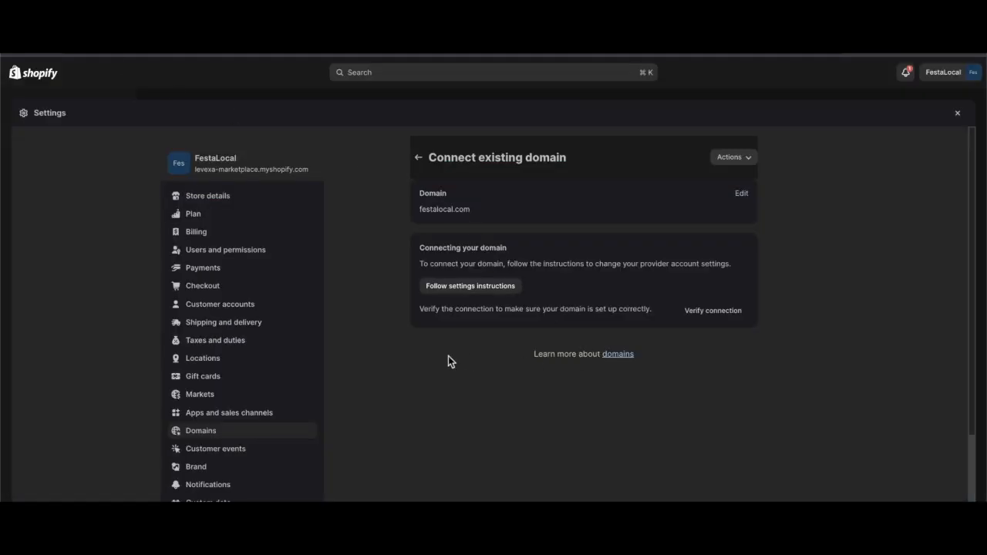
pyautogui.moveTo(625, 305)
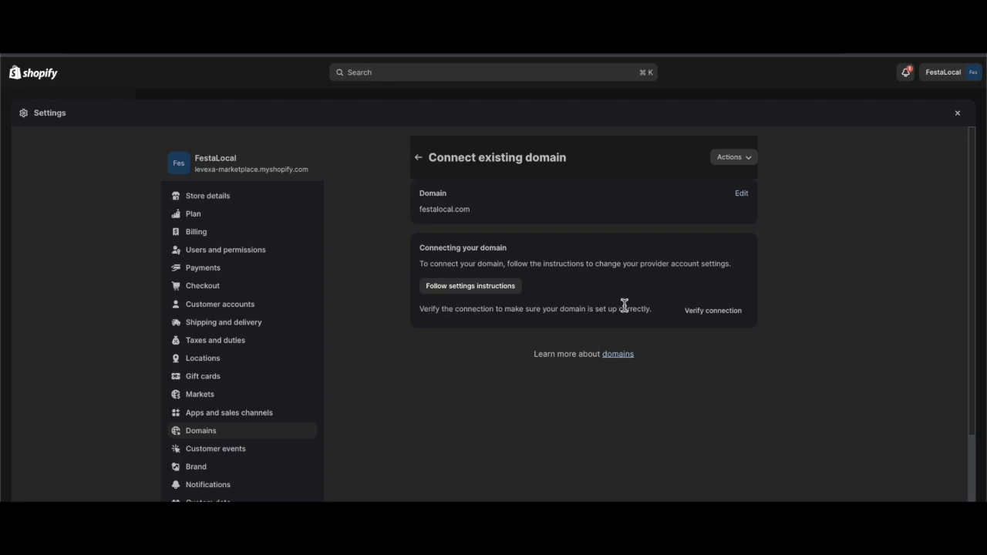
pyautogui.moveTo(666, 313)
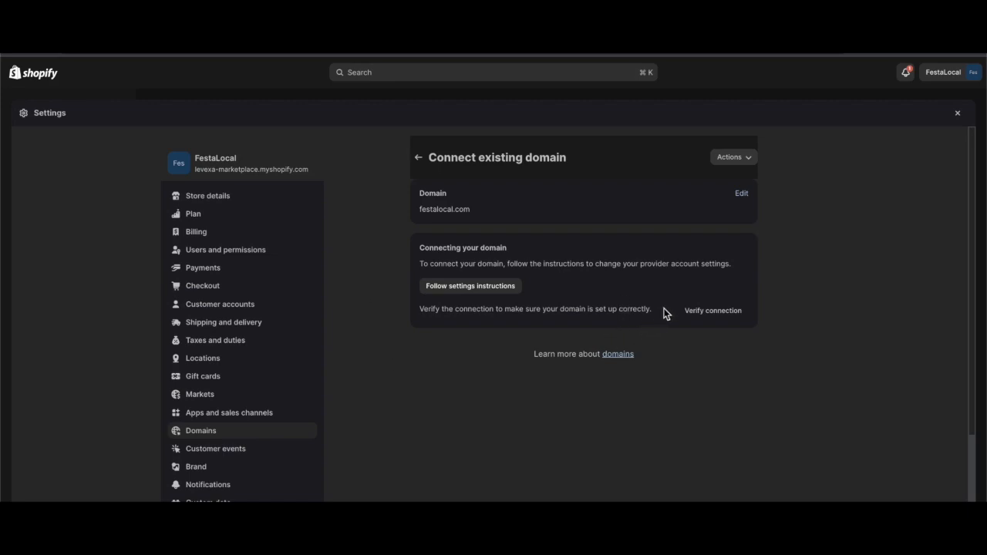
pyautogui.moveTo(707, 315)
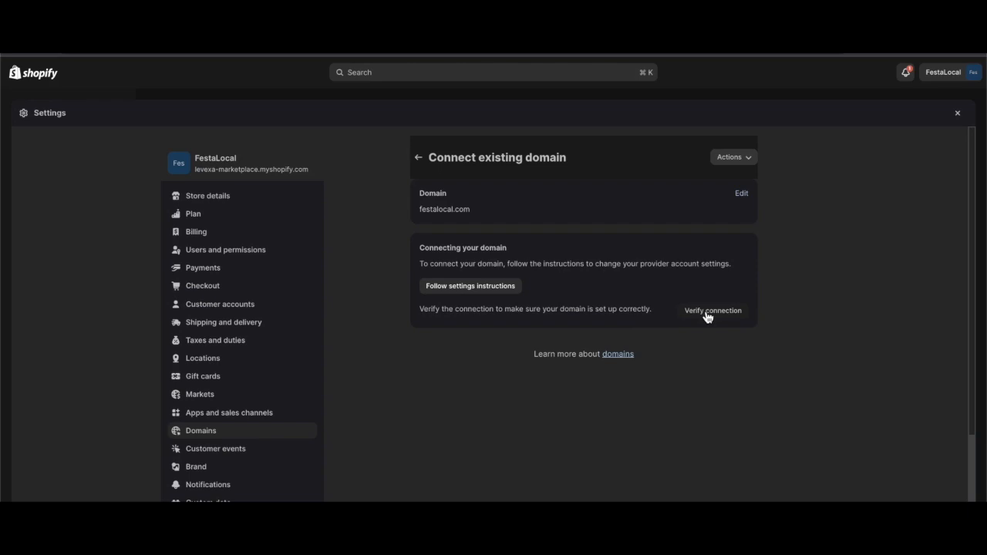
# - Verify the festalocal.com connection and retry the check after the incomplete notice
pyautogui.click(712, 310)
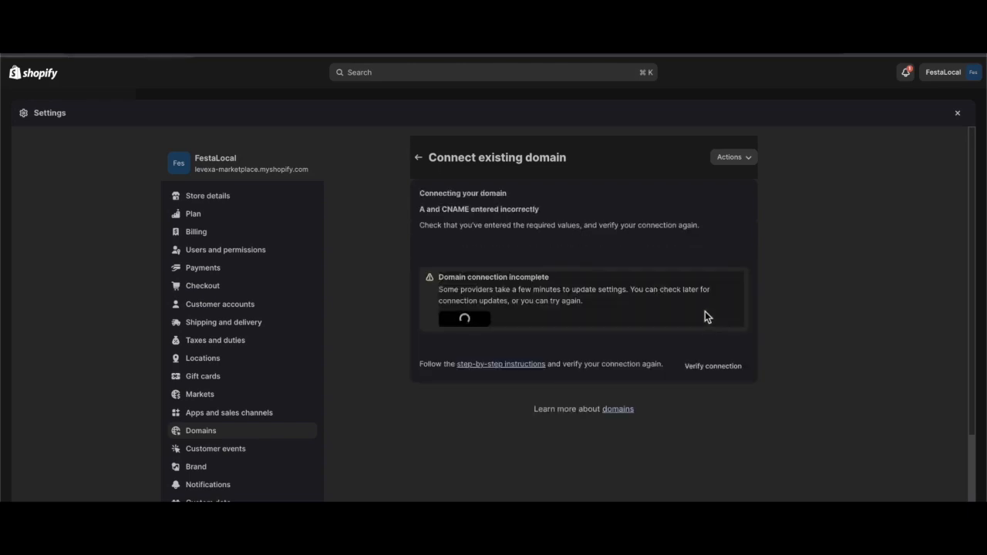
pyautogui.click(418, 157)
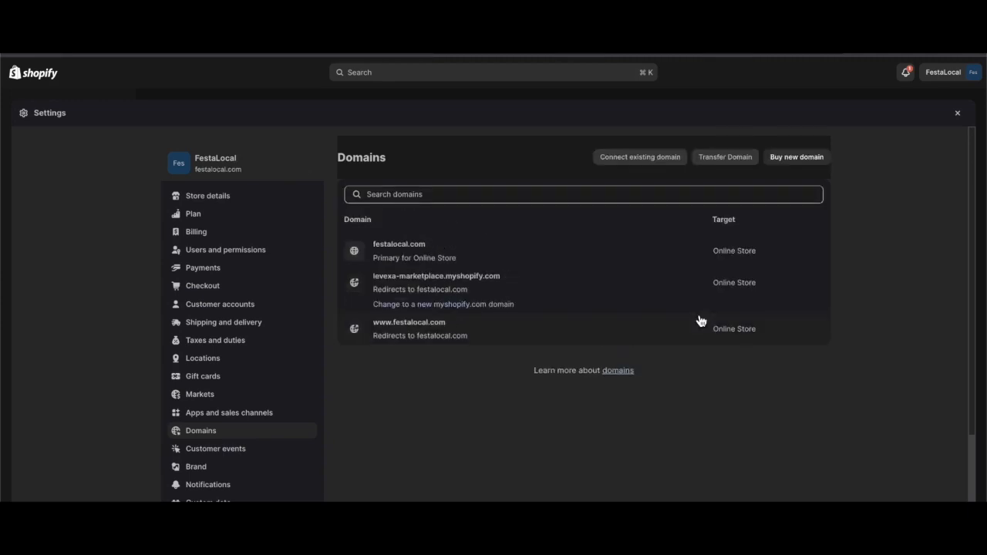
pyautogui.moveTo(401, 255)
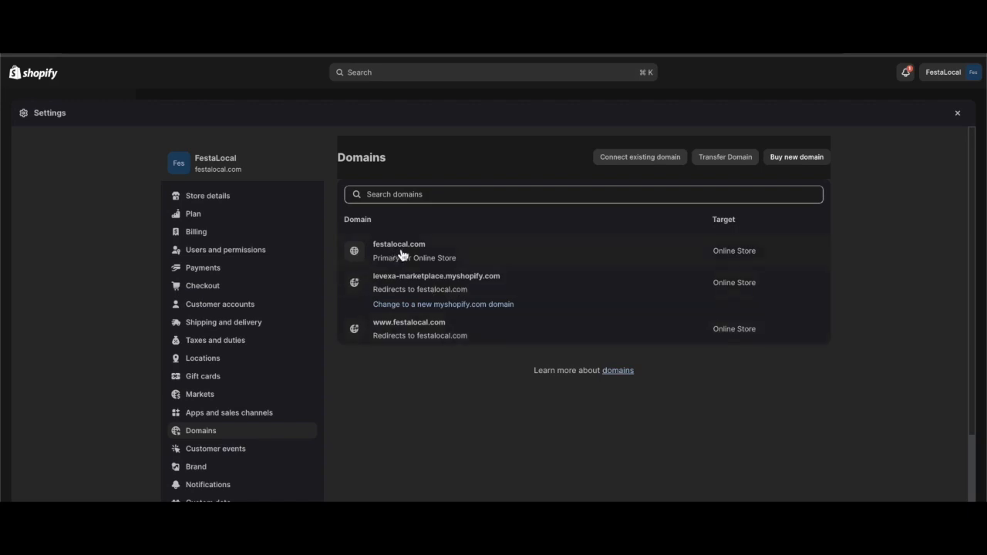
pyautogui.moveTo(395, 251)
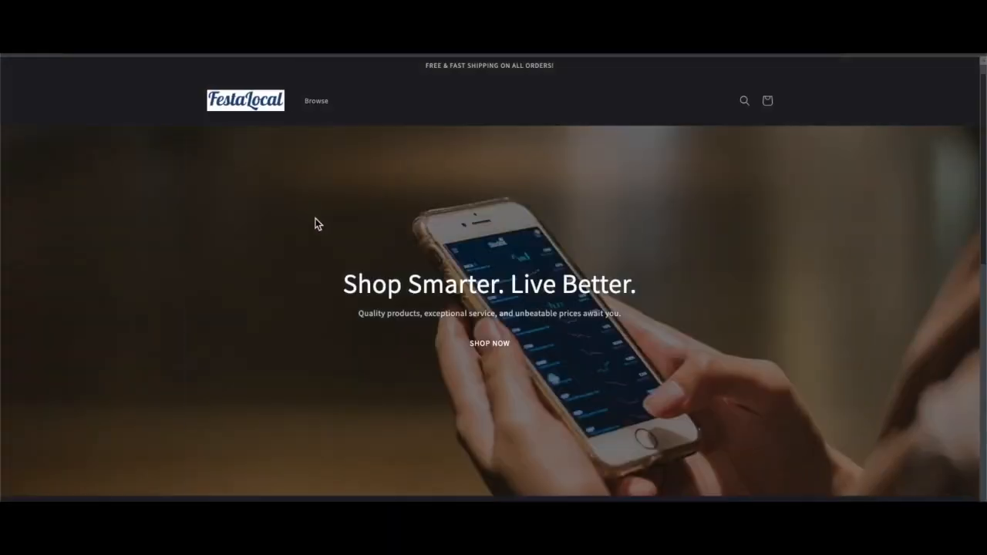
# - Scroll the live FestaLocal homepage down to the New Additions products
pyautogui.scroll(-3)
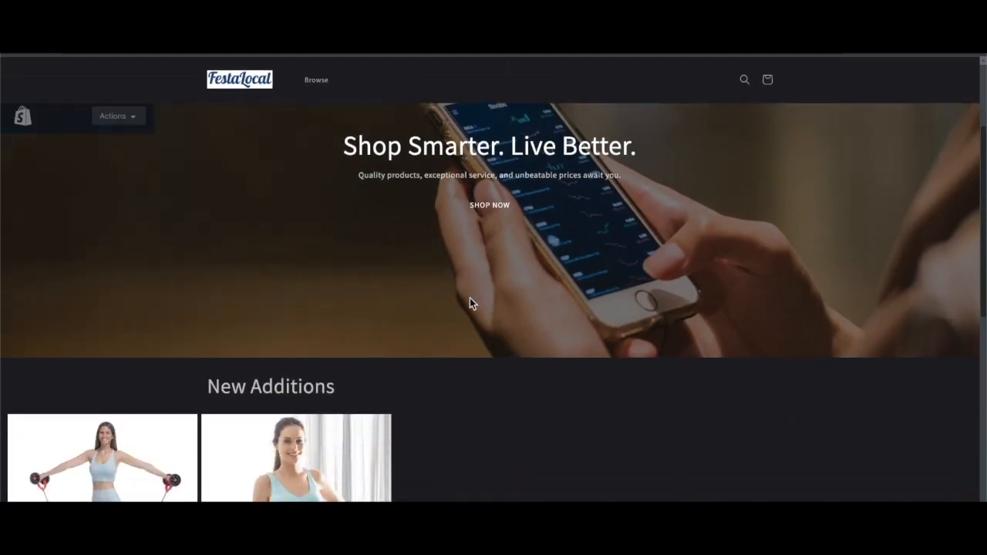